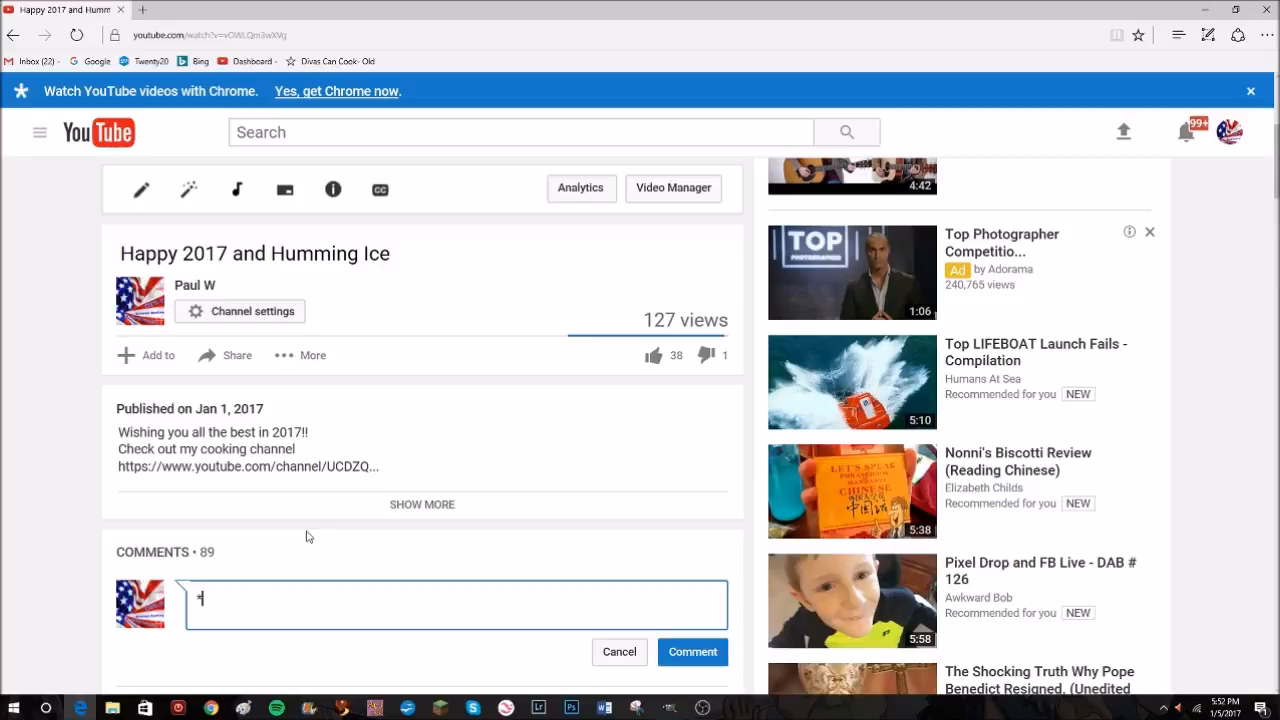
Write '*BOLD*' and '_Slant_' on separate comment lines, starting a third line
type("BO")
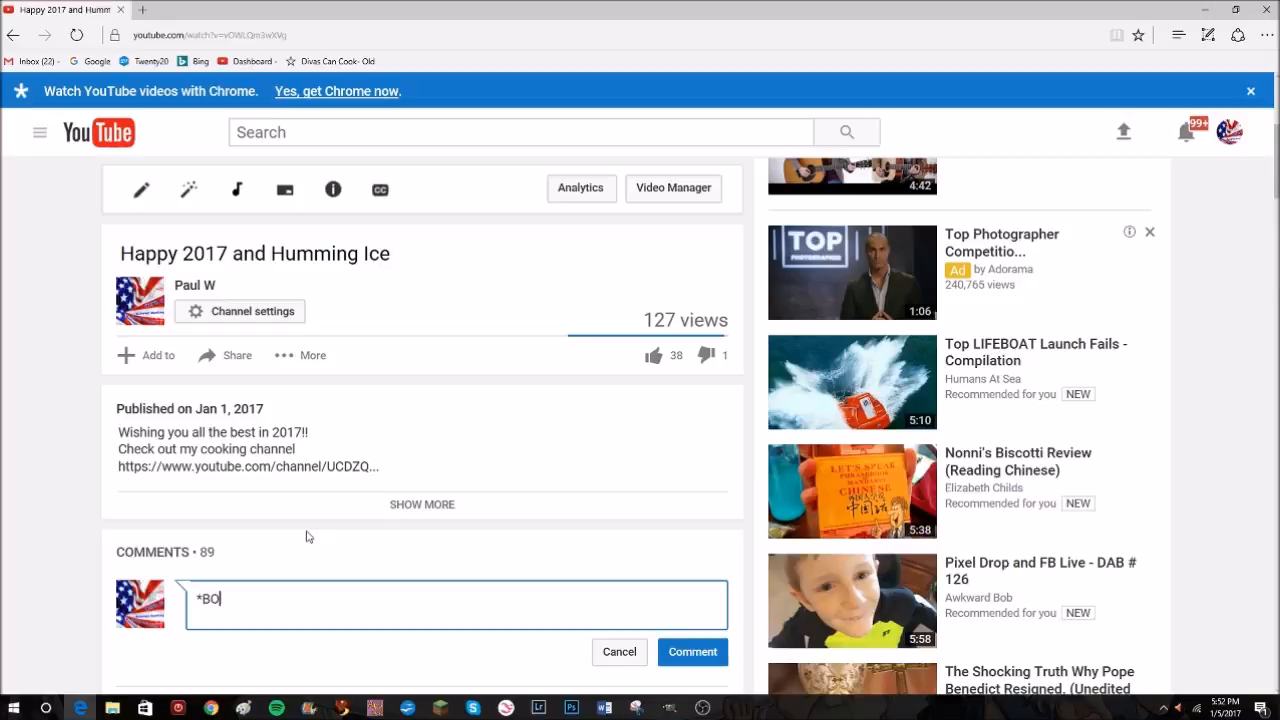
type("LD")
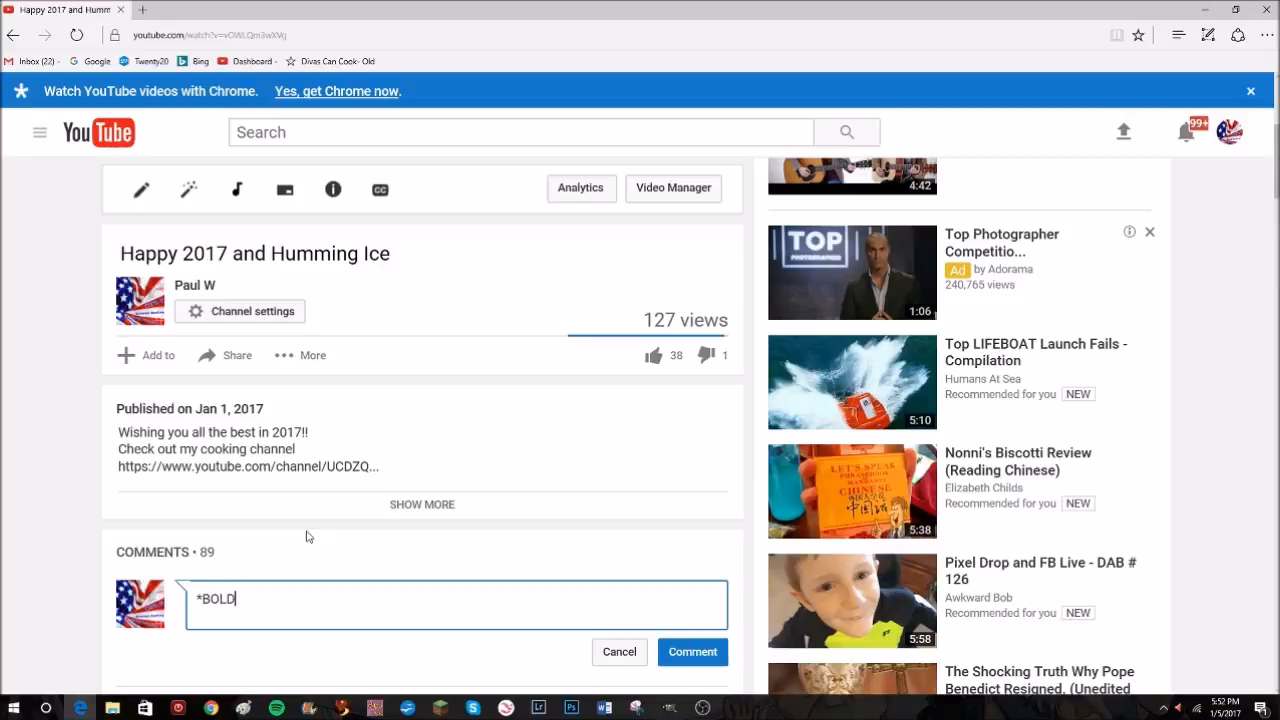
type("*")
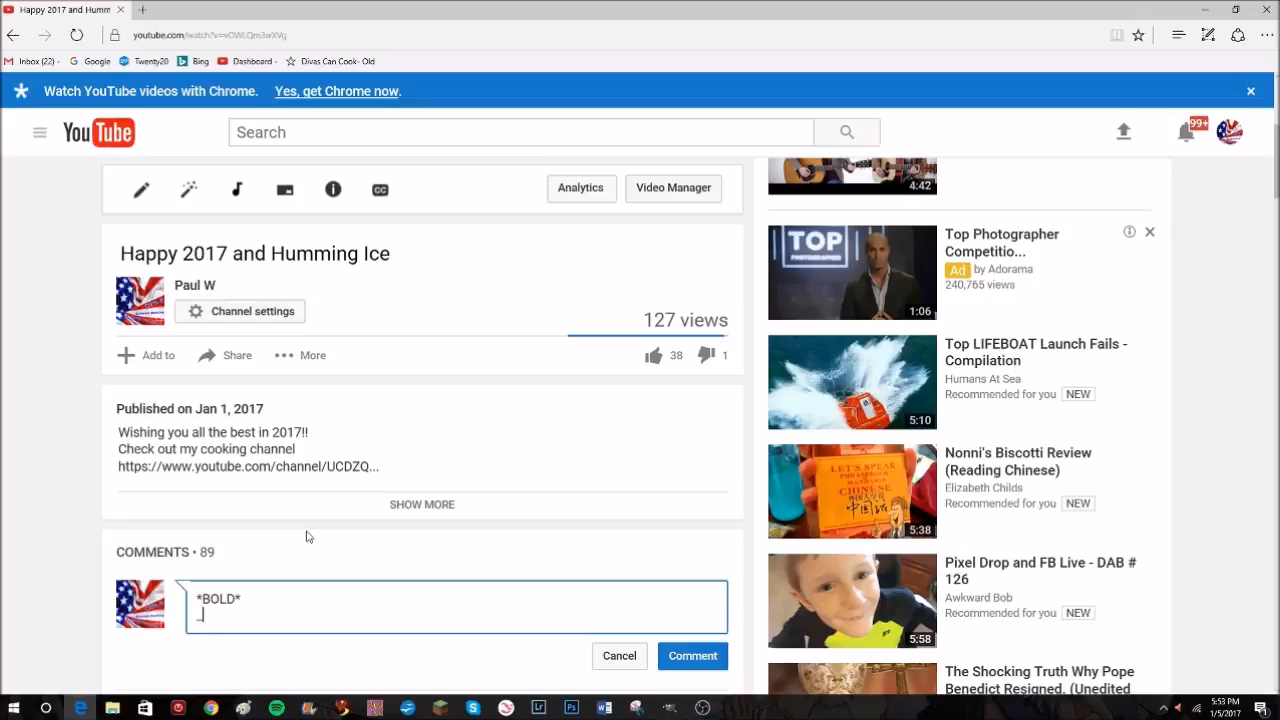
type("_Slan")
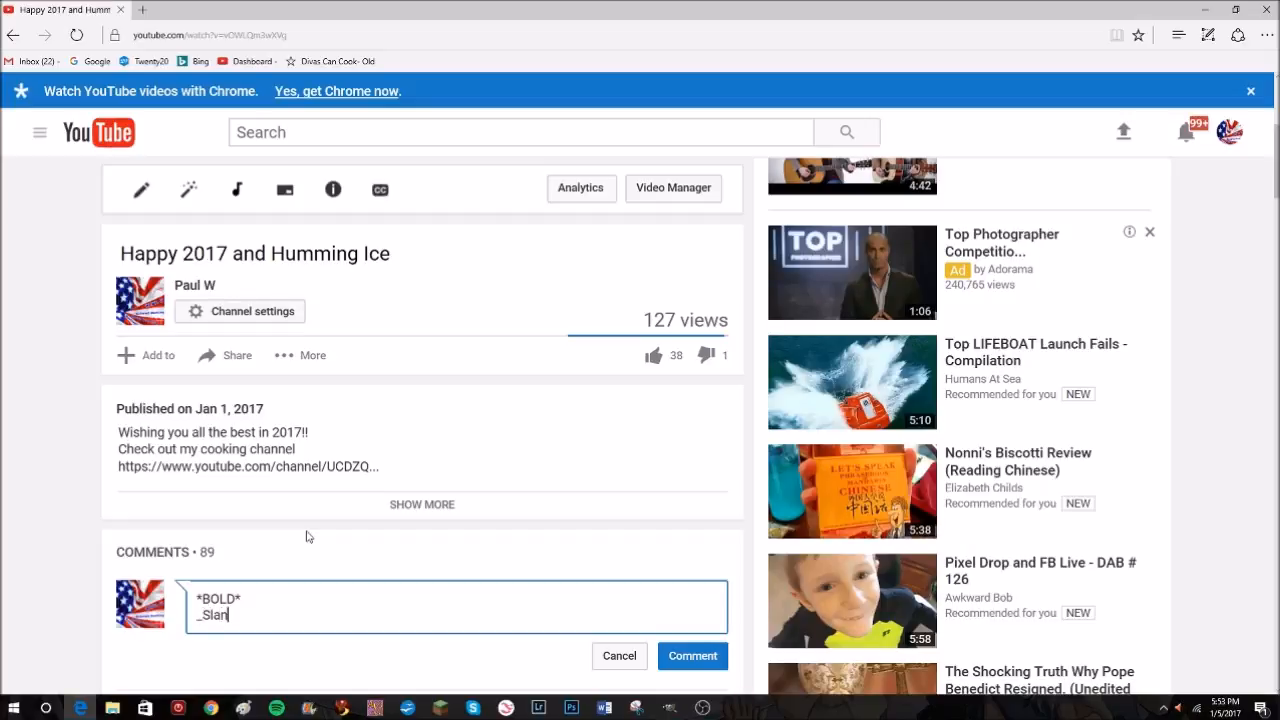
type("t")
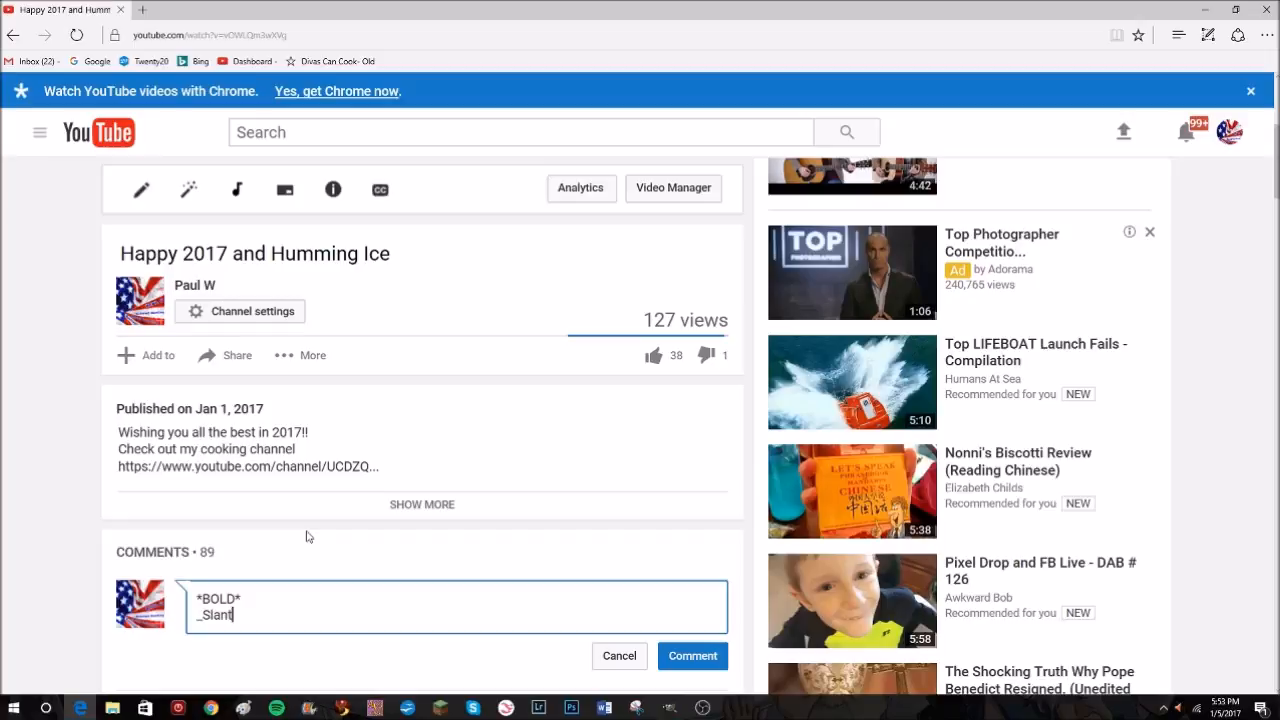
type("_")
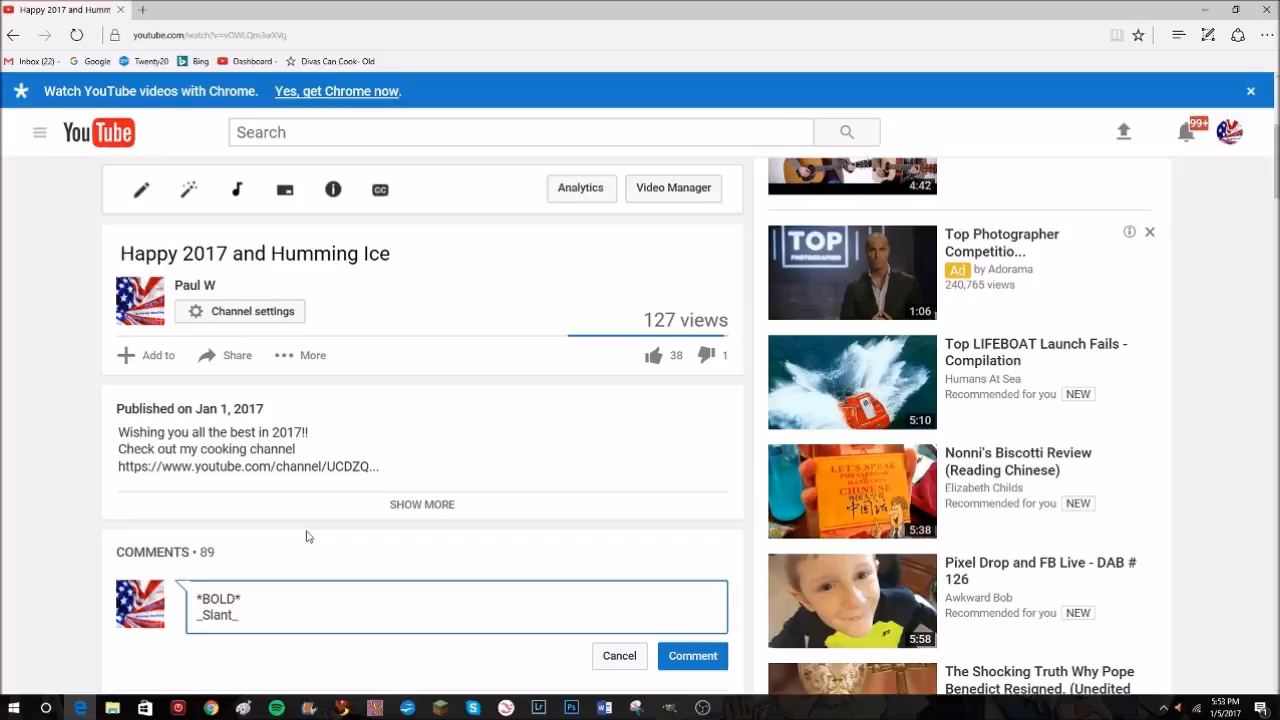
key("Enter")
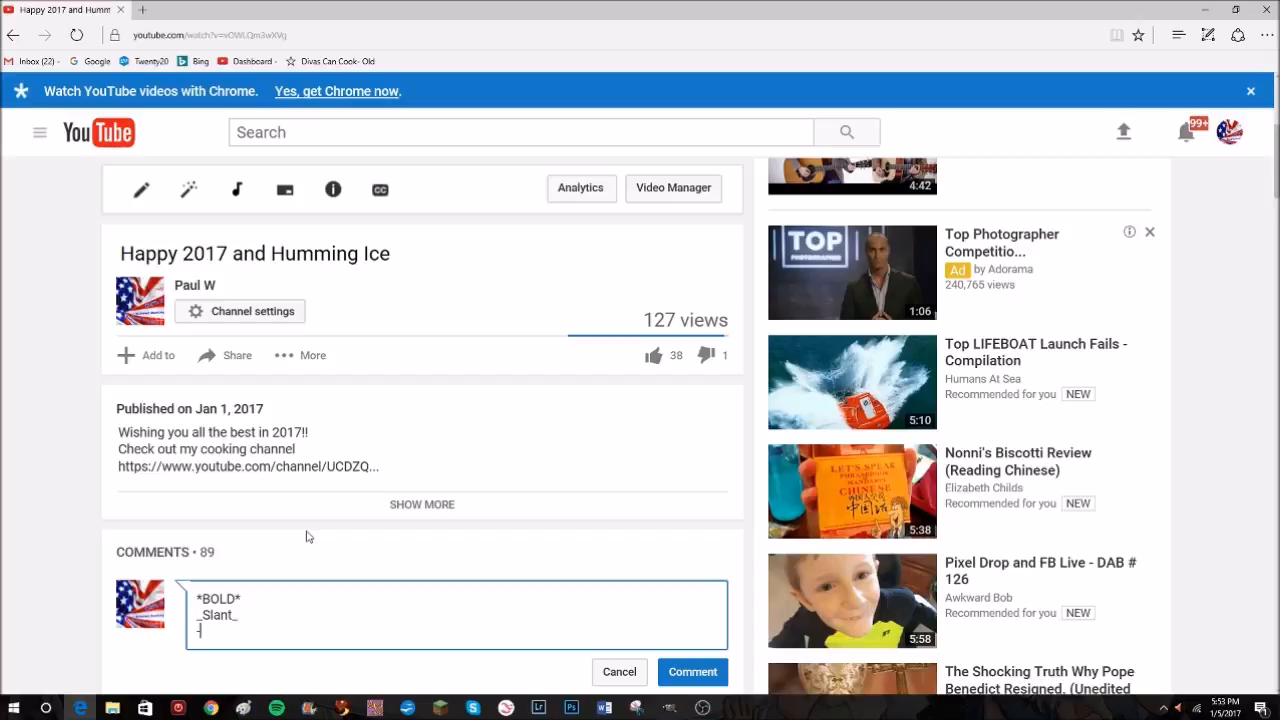
Type '-HELLO-' on the third comment line for strikethrough
type("-HELLO-")
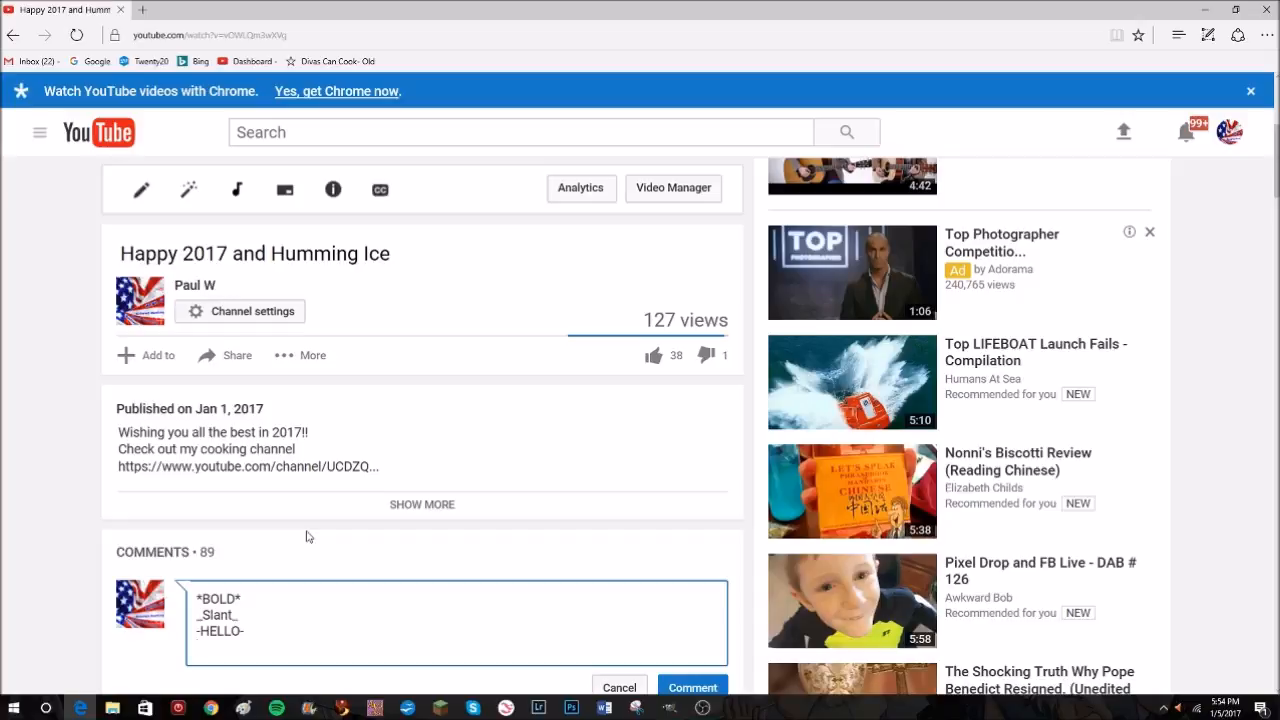
Add a fourth comment line '*_-HELLO-_*' combining bold, italic and strikethrough
key("enter")
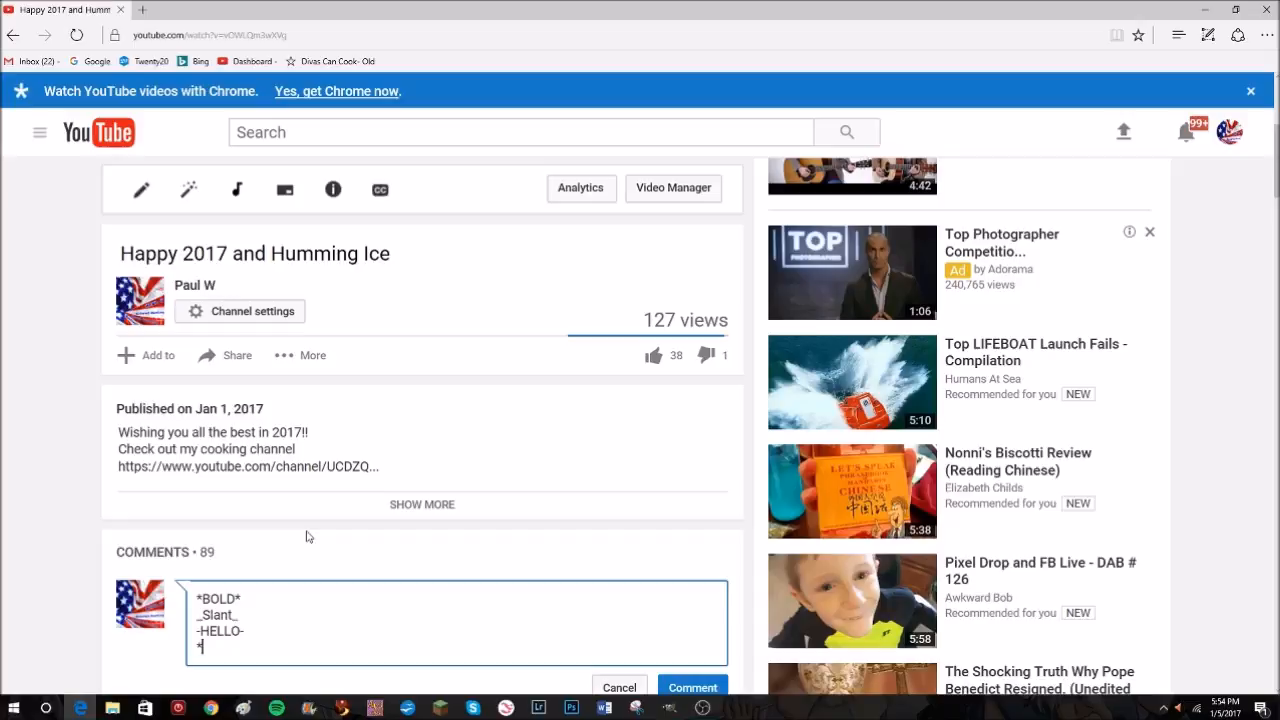
type("*_-")
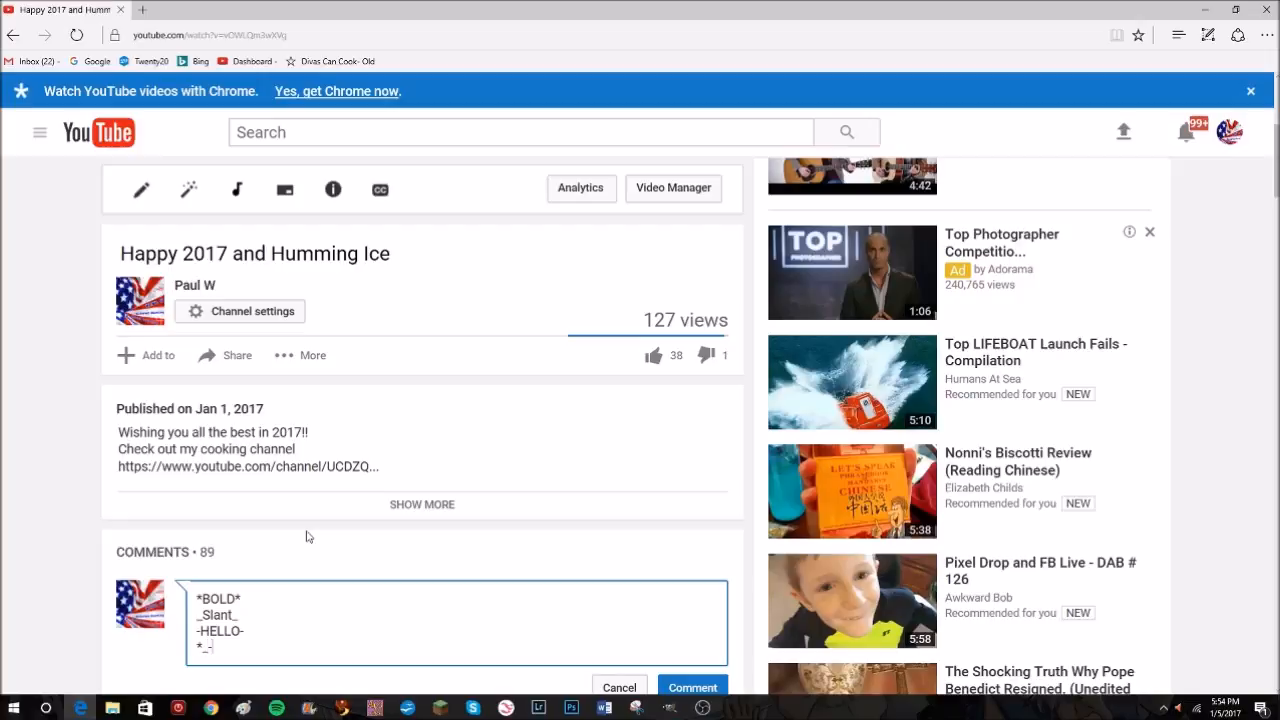
type("HI")
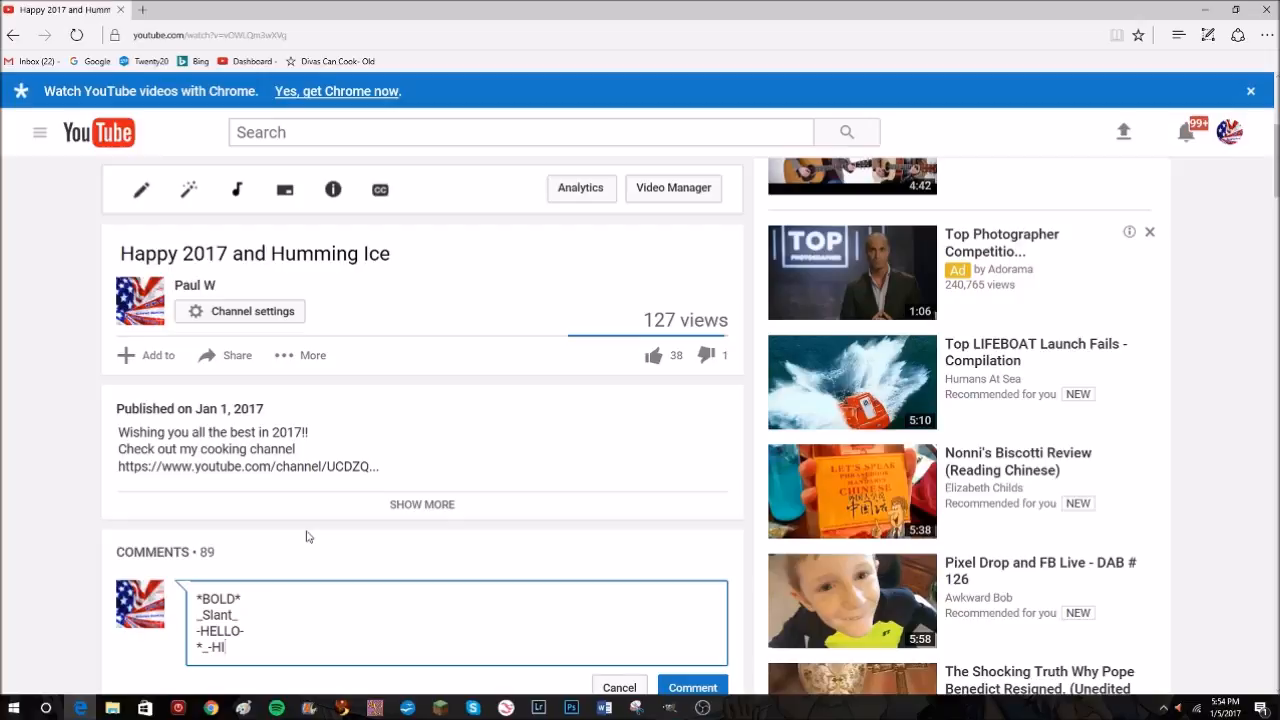
type("E")
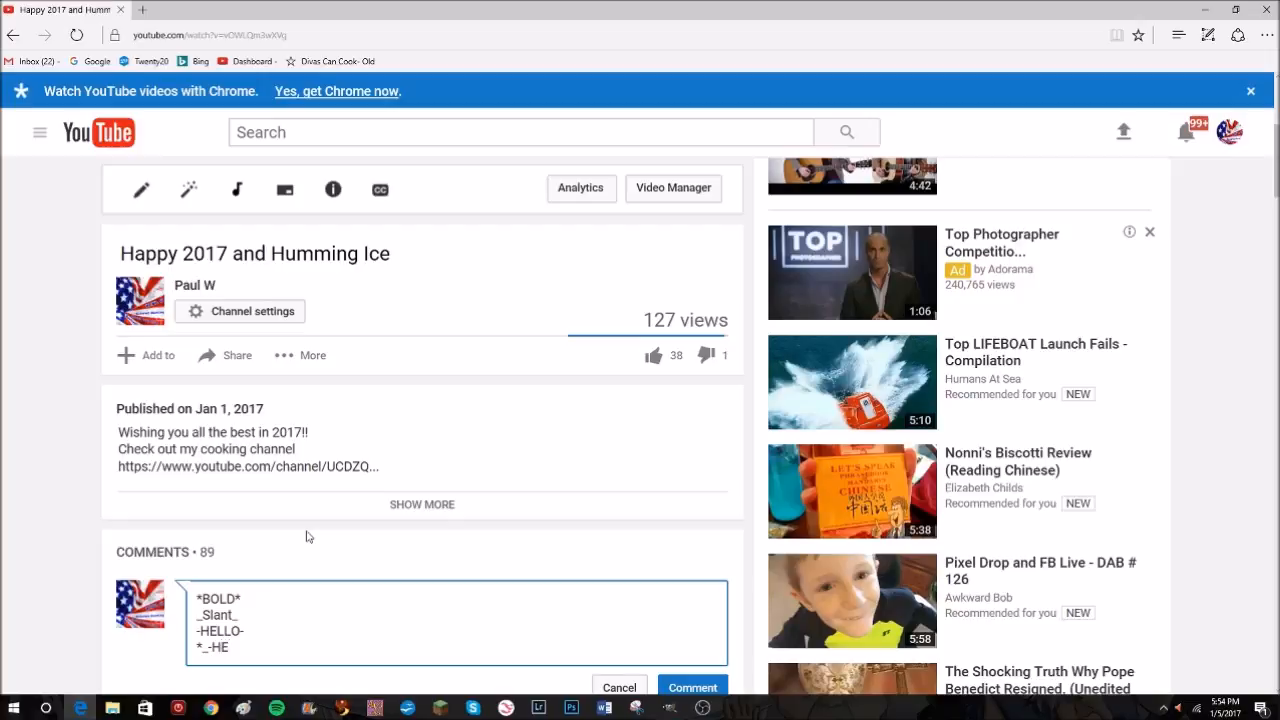
type("LLO-_")
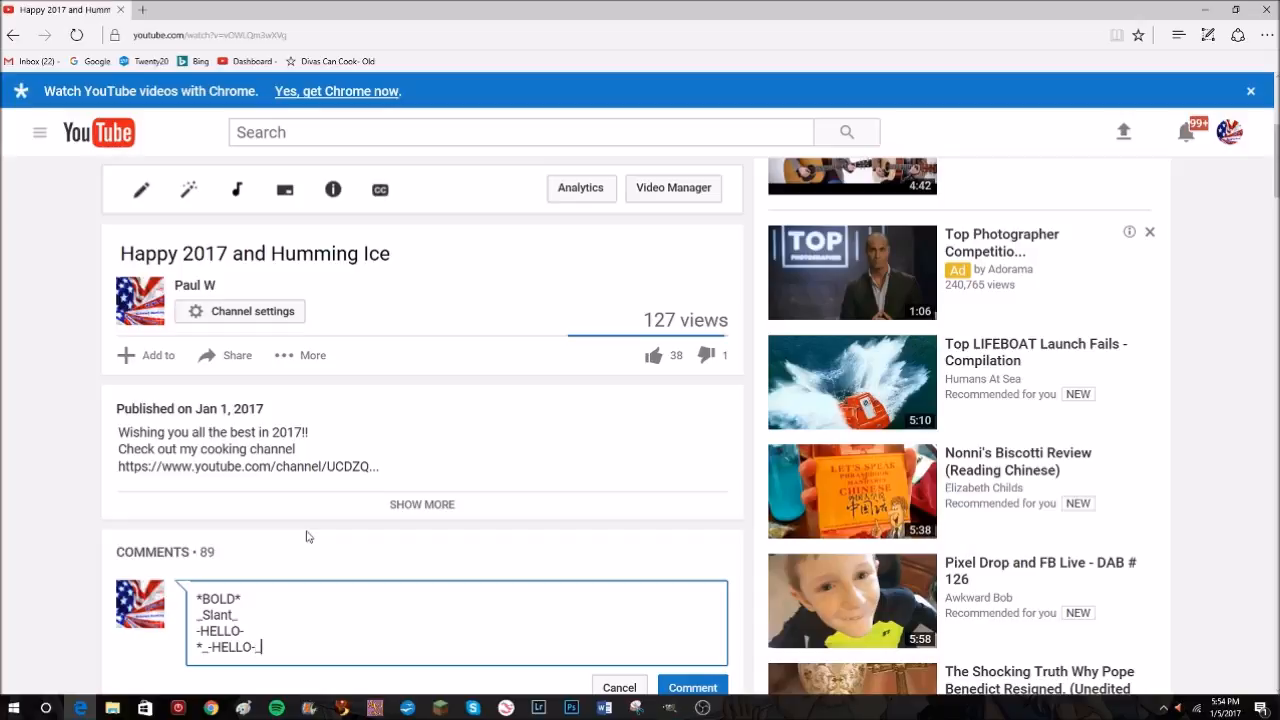
type("*")
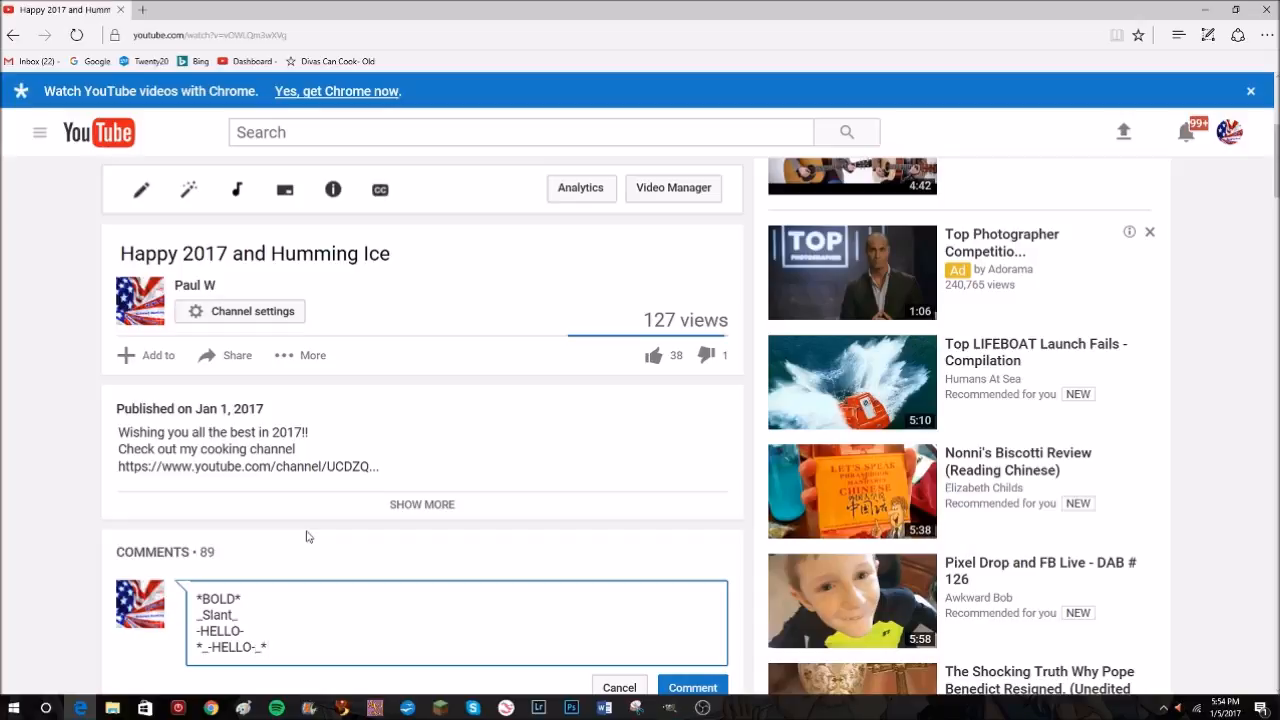
mouse_move(335, 535)
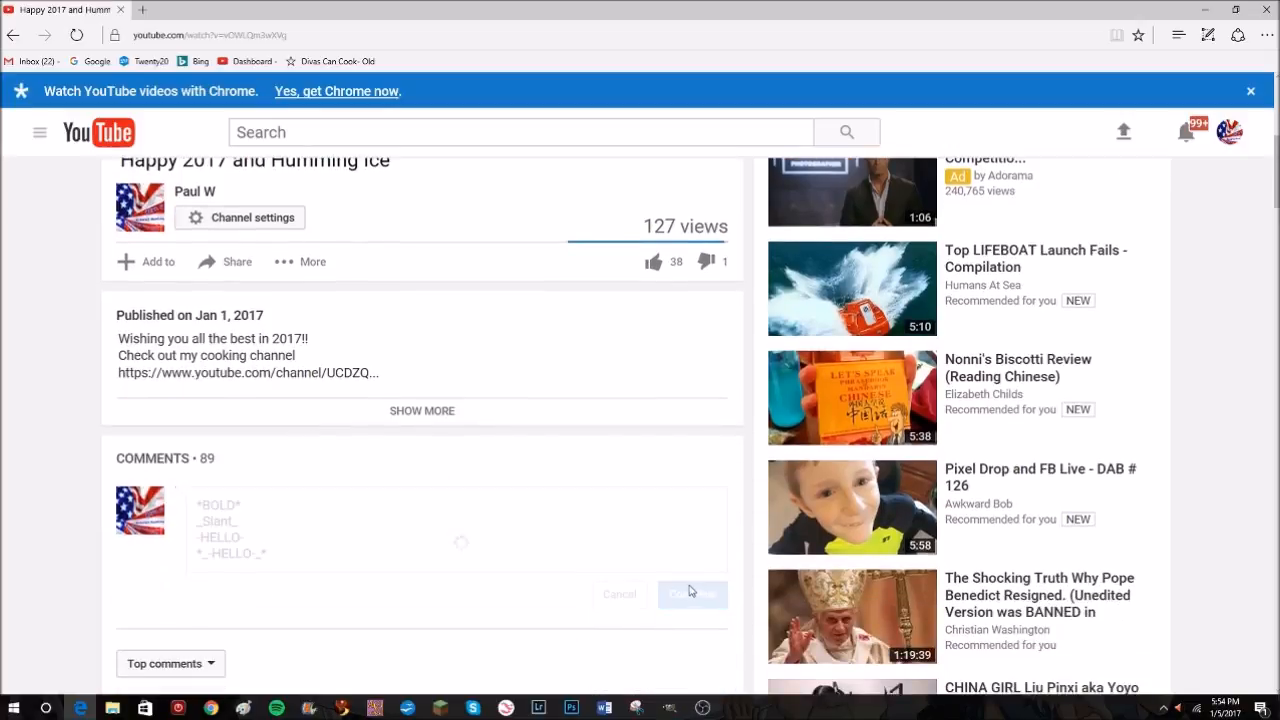
left_click(692, 593)
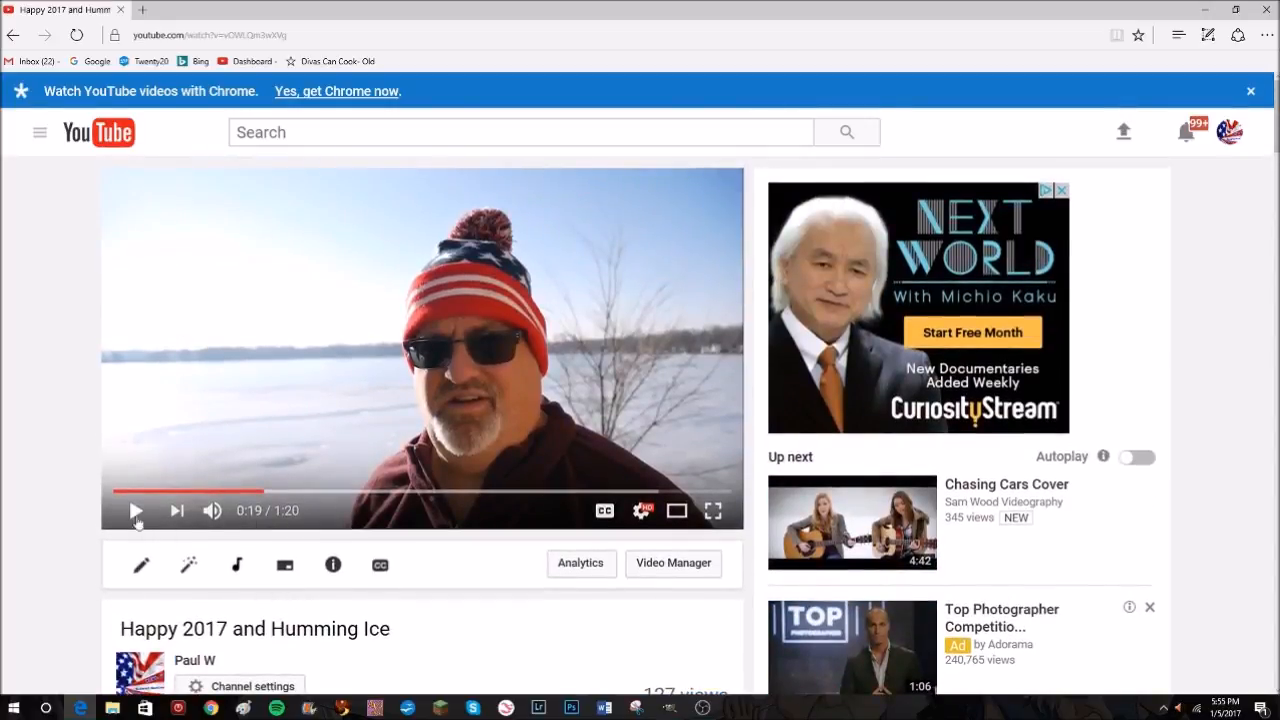
Resume the Happy 2017 and Humming Ice video from the player controls
left_click(135, 510)
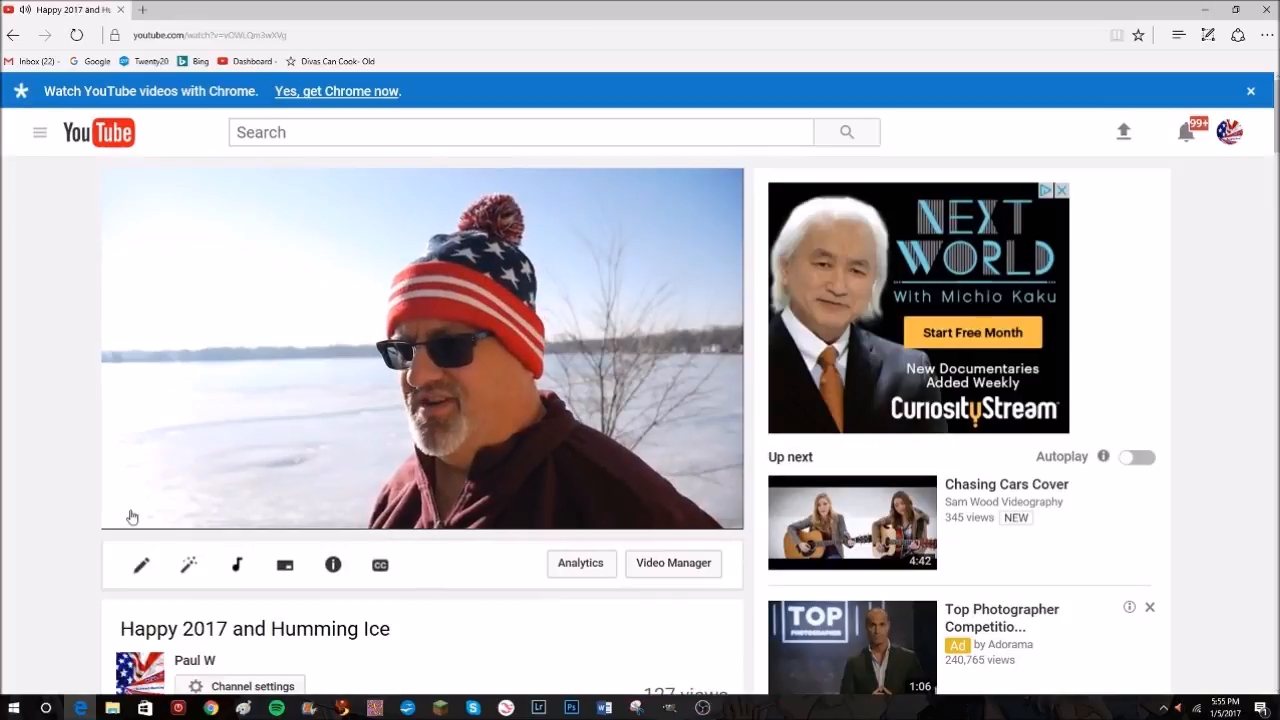
left_click(140, 510)
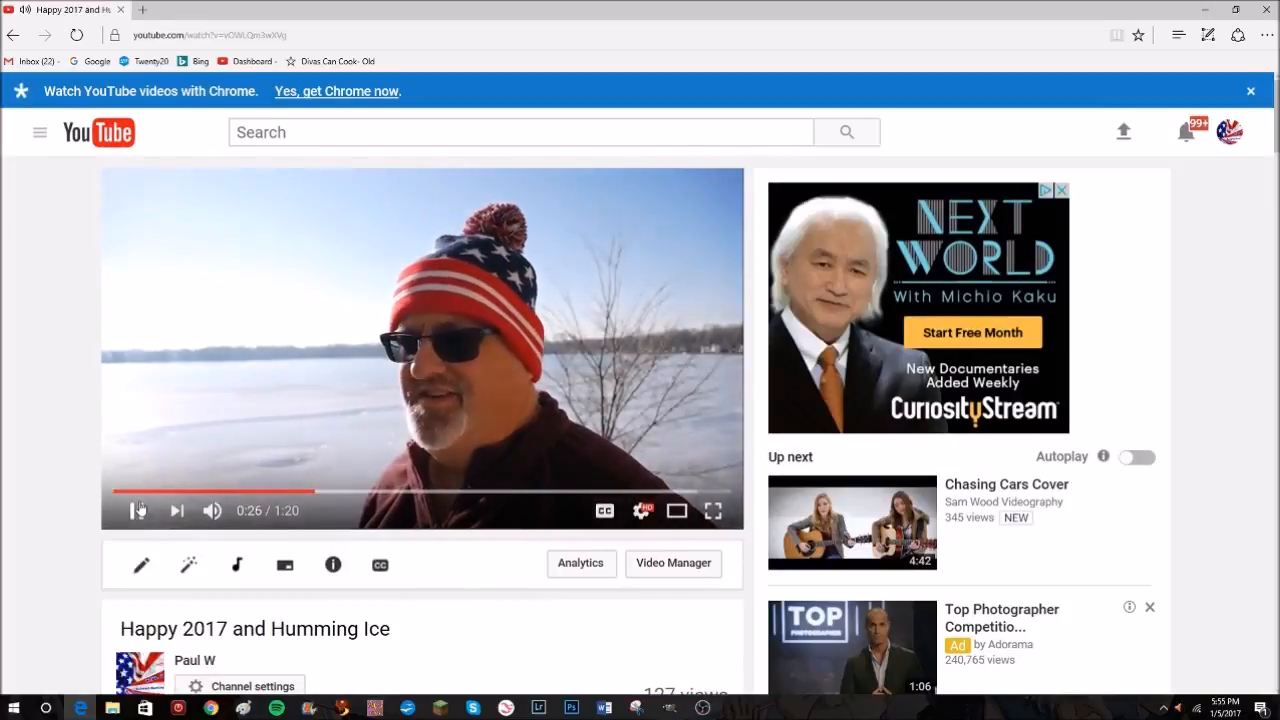
left_click(212, 511)
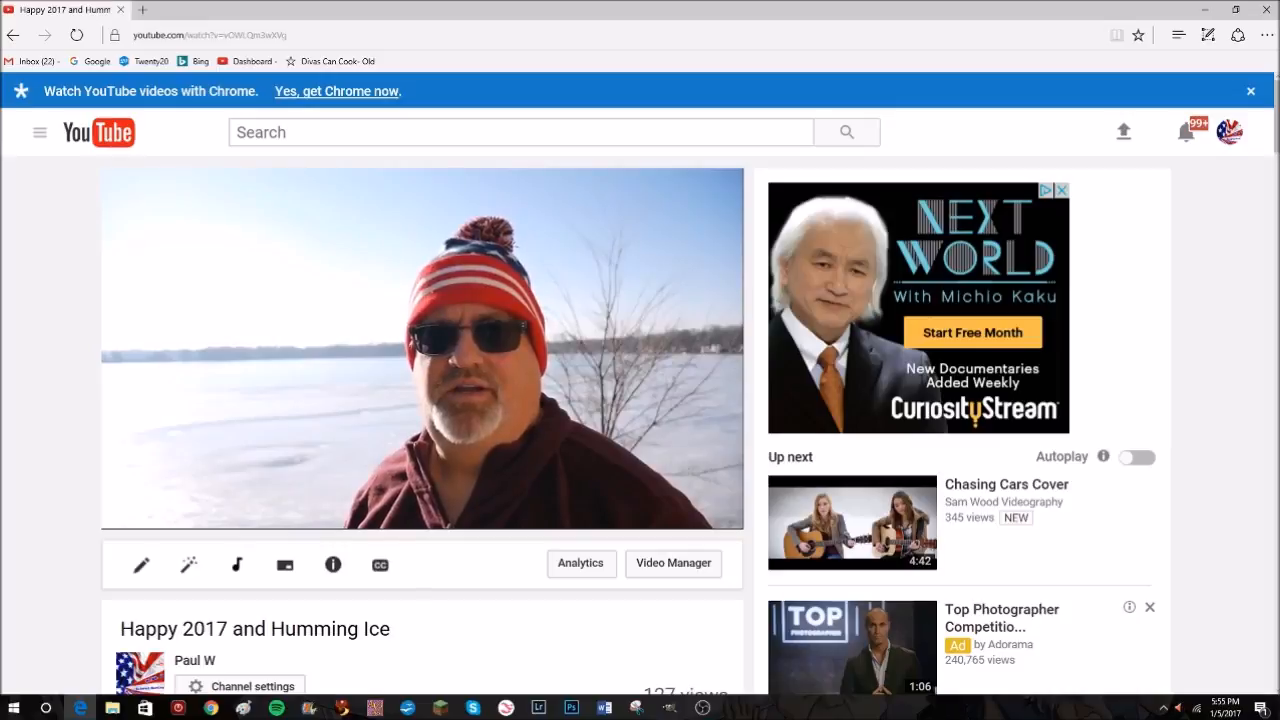
Mute the video and resume playback at 0:56 via the player
left_click(421, 347)
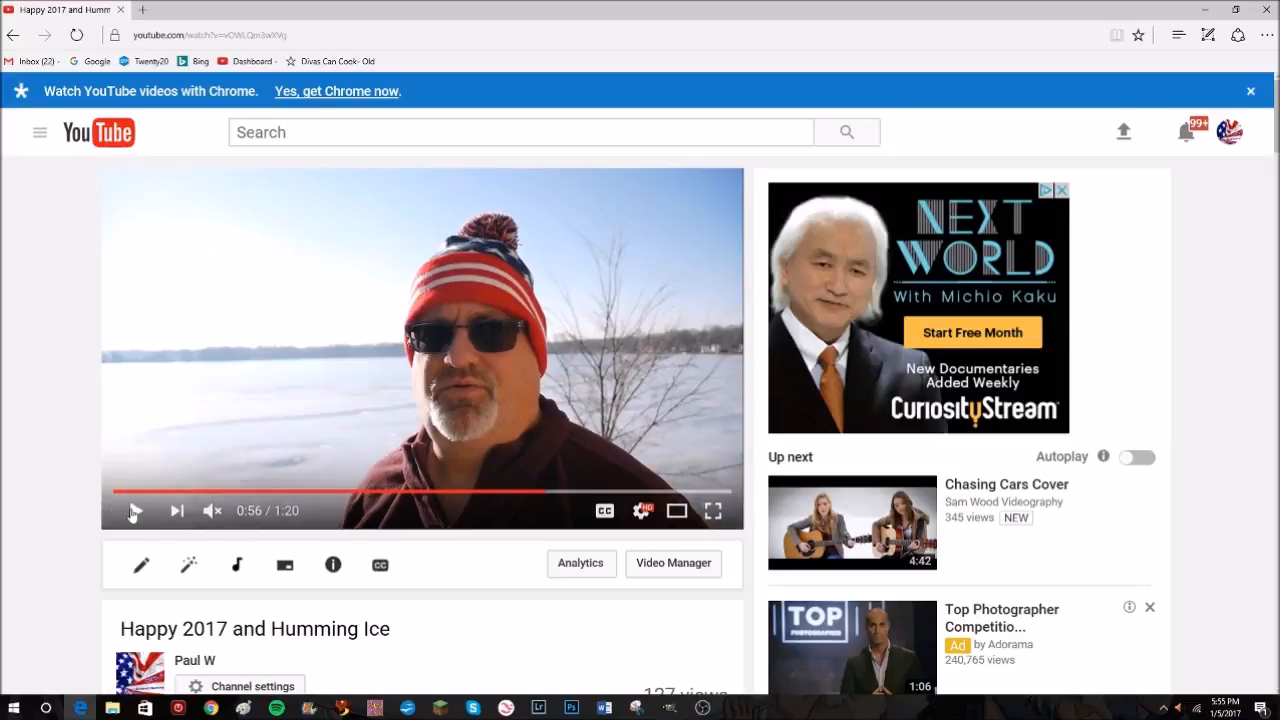
left_click(135, 510)
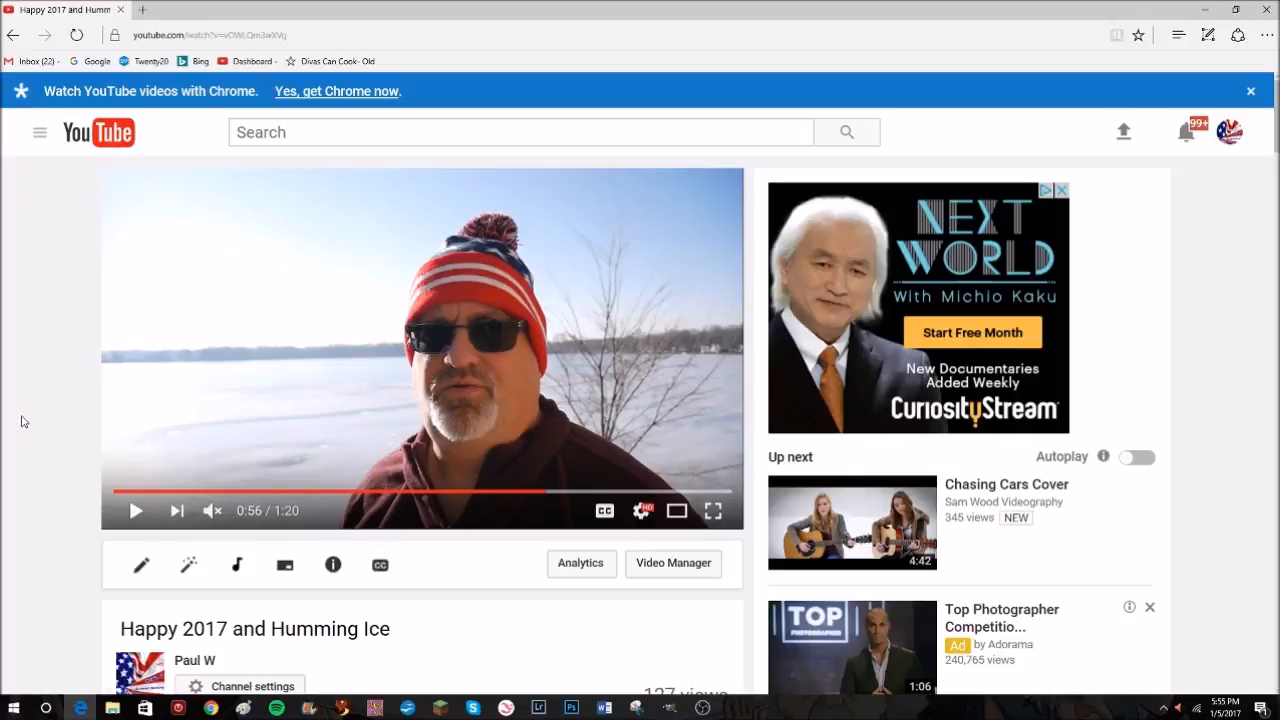
left_click(136, 510)
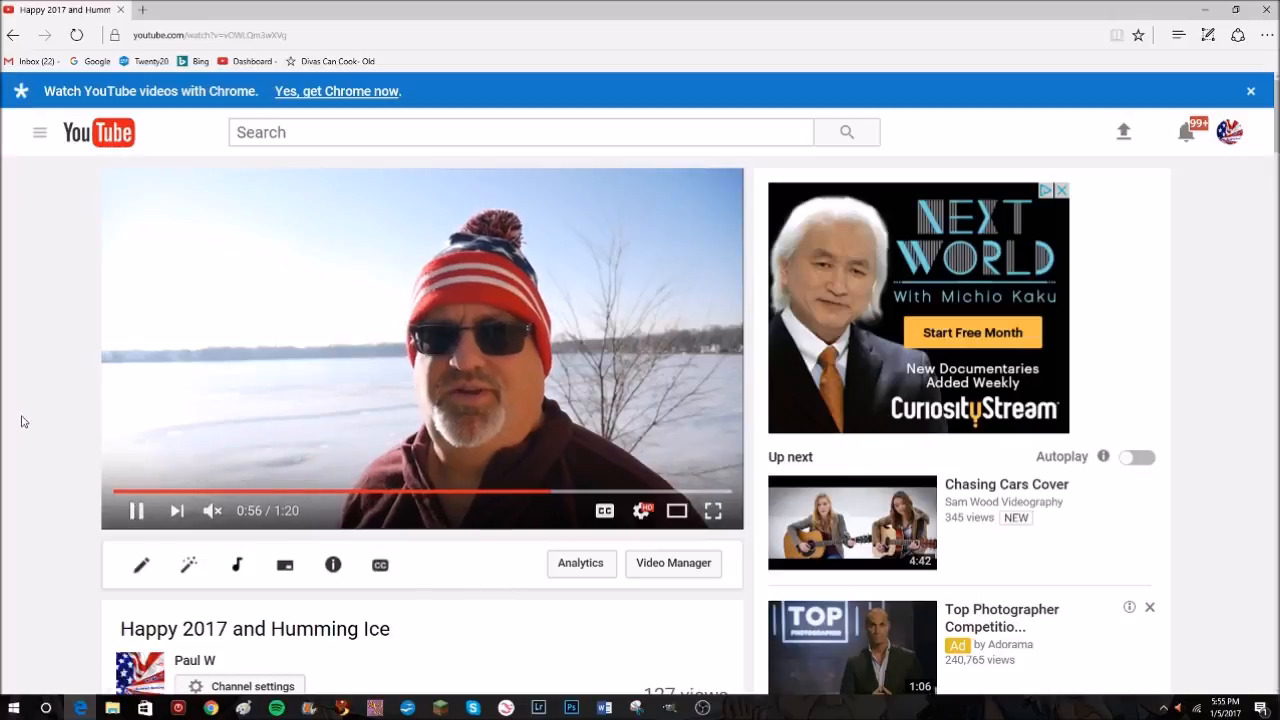